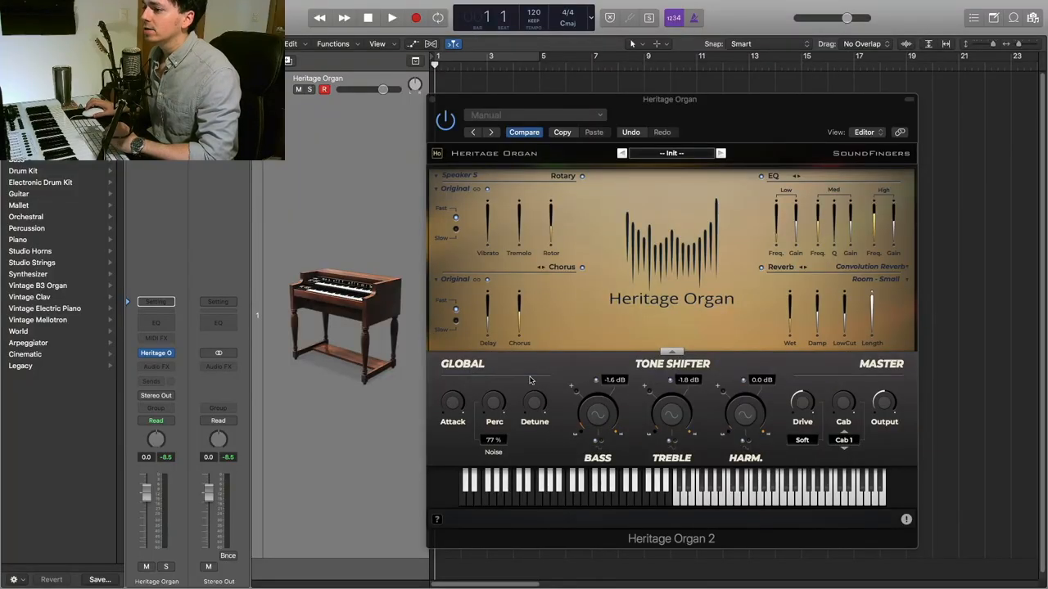
{"action": "mouse_move", "coordinate": [455, 393]}
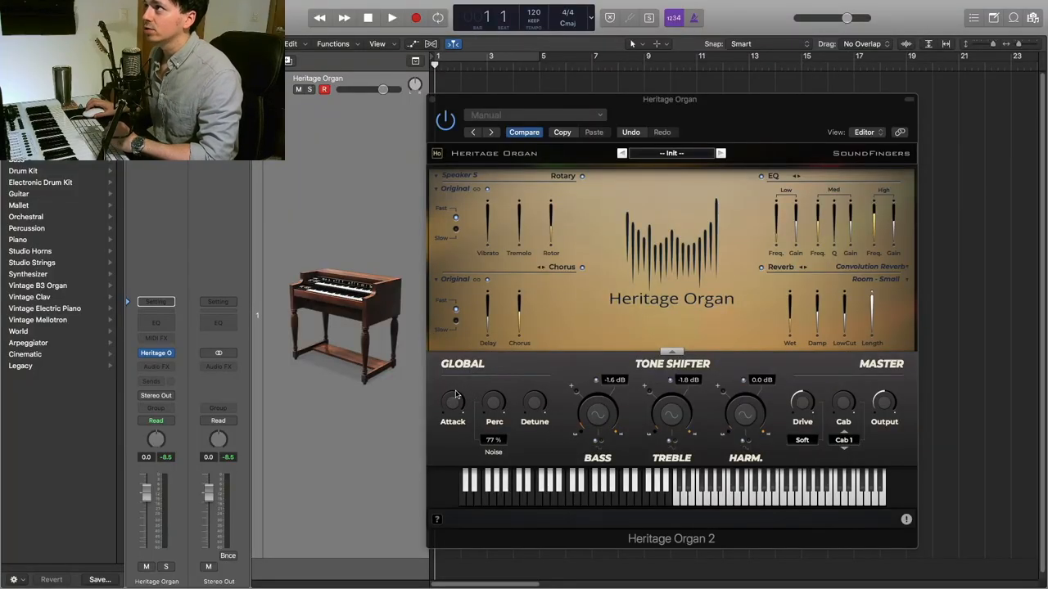
- Adjust the organ's Attack knob and set Percussion to 40%
{"action": "left_click_drag", "start_coordinate": [493, 401], "coordinate": [493, 425]}
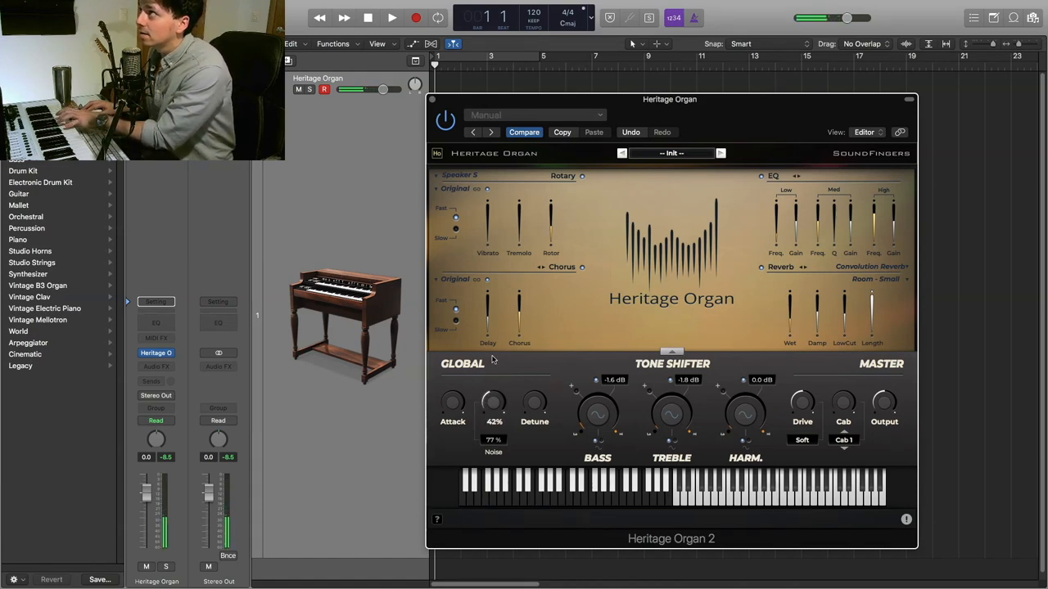
{"action": "left_click_drag", "start_coordinate": [493, 401], "coordinate": [493, 385]}
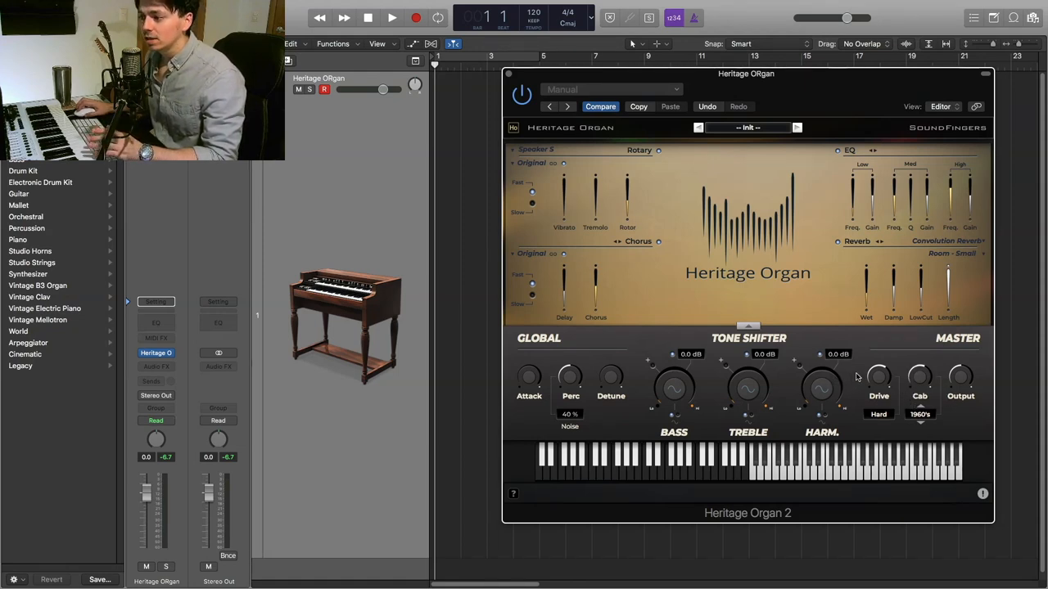
- Try the Soft and Hard drive modes and adjust the Drive amount
{"action": "left_click", "coordinate": [878, 413]}
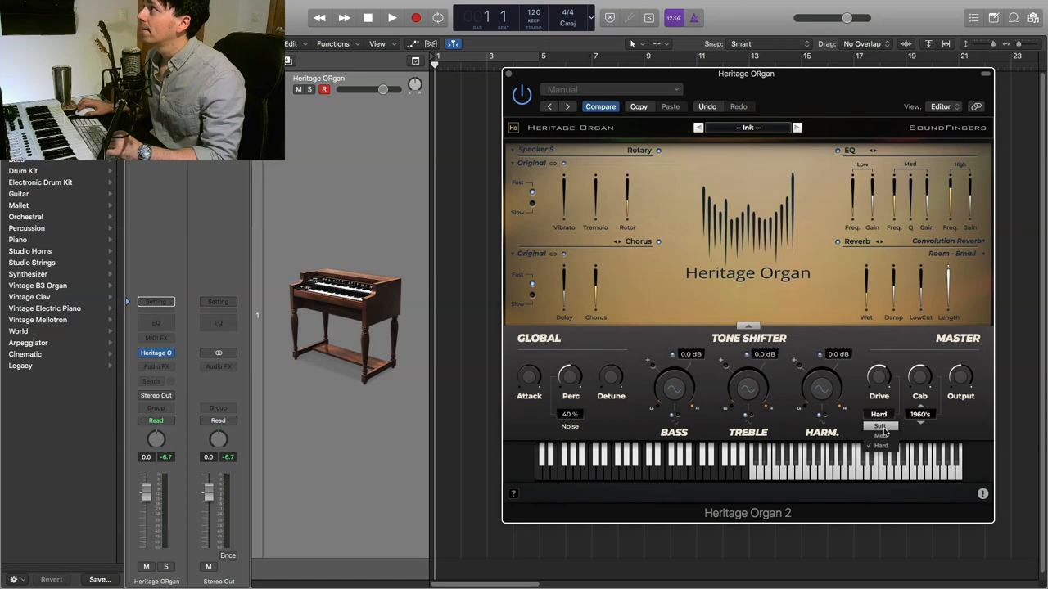
{"action": "left_click", "coordinate": [879, 425]}
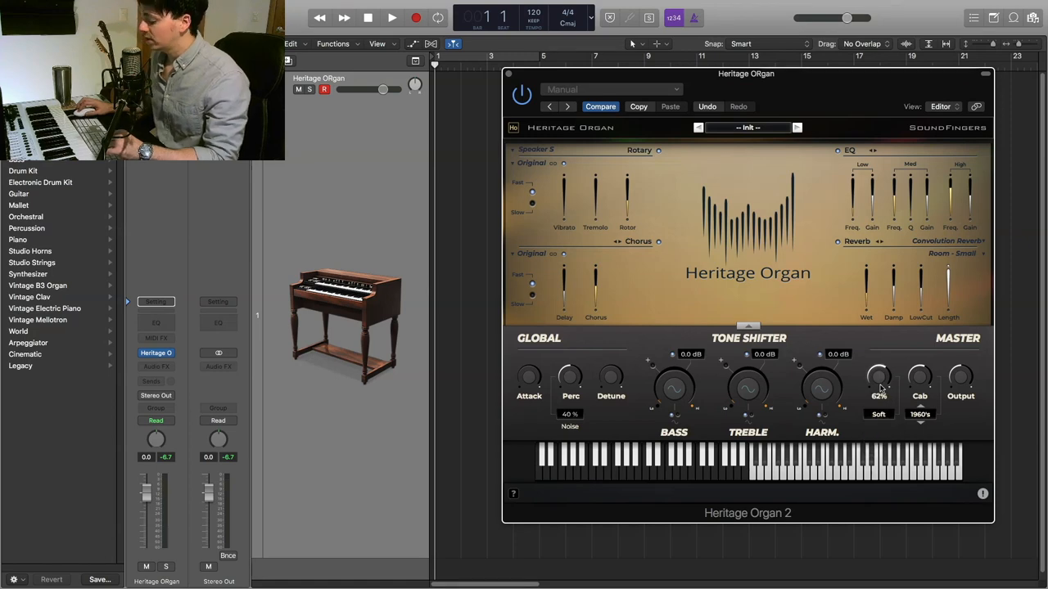
{"action": "left_click", "coordinate": [878, 414]}
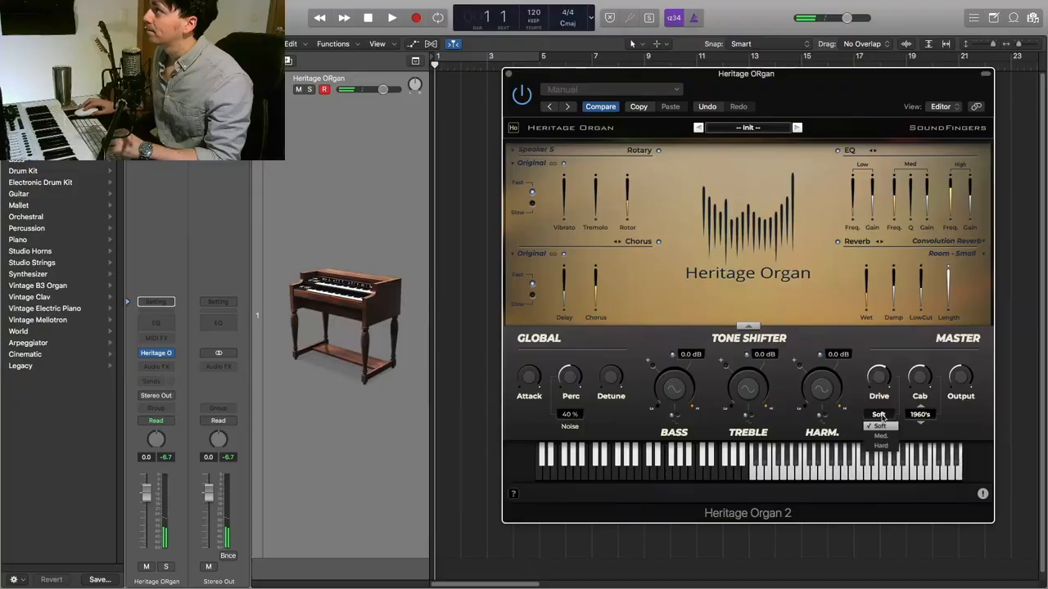
{"action": "left_click", "coordinate": [880, 445]}
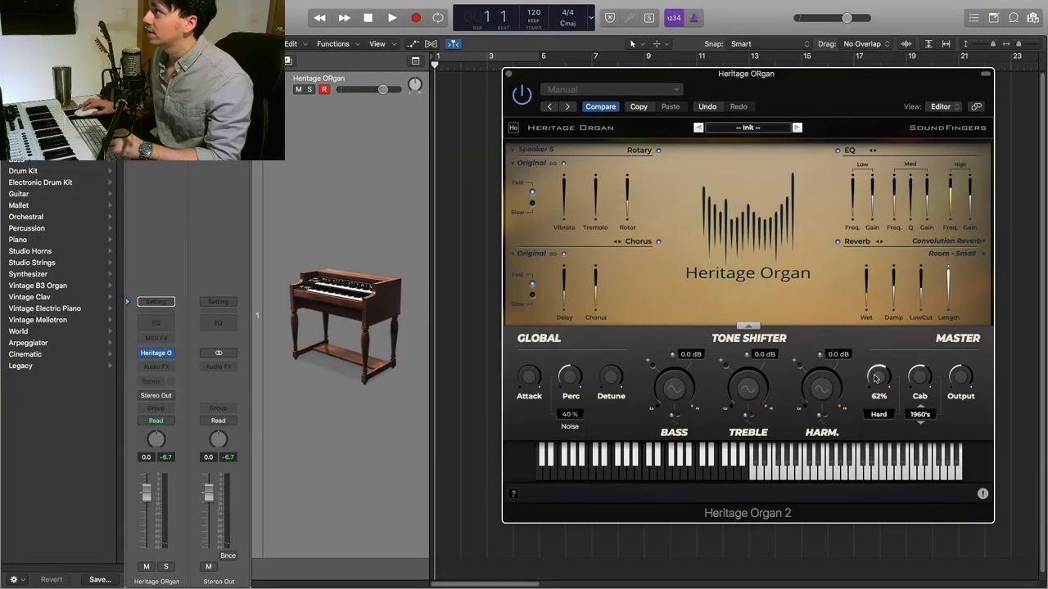
{"action": "left_click_drag", "start_coordinate": [878, 379], "coordinate": [878, 401]}
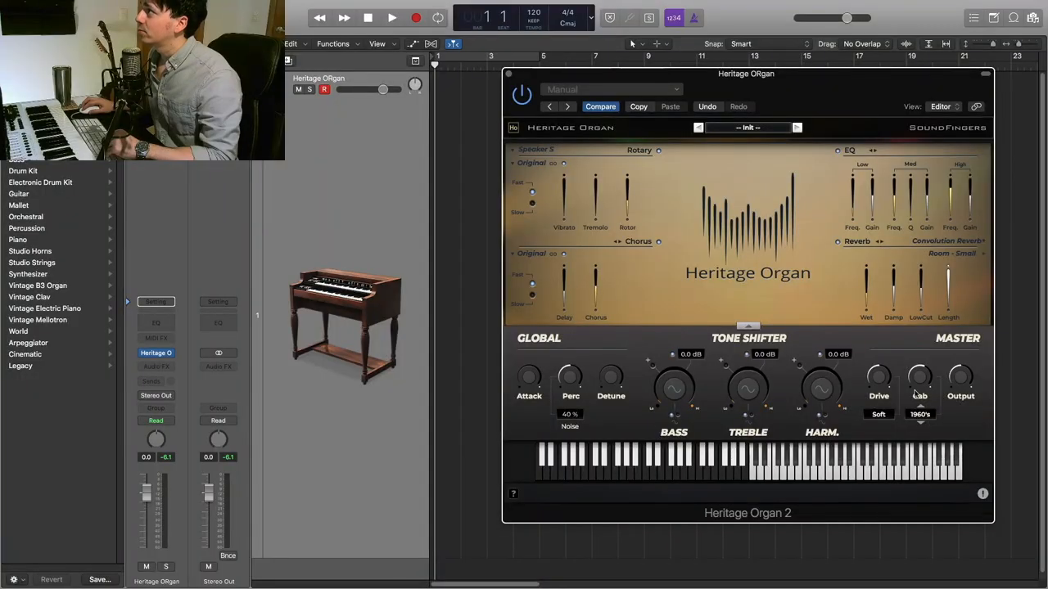
- Adjust the Cab amount, check the 1960's cabinet model, and replace the EQ with LP-Moog filter
{"action": "left_click_drag", "start_coordinate": [919, 377], "coordinate": [919, 352]}
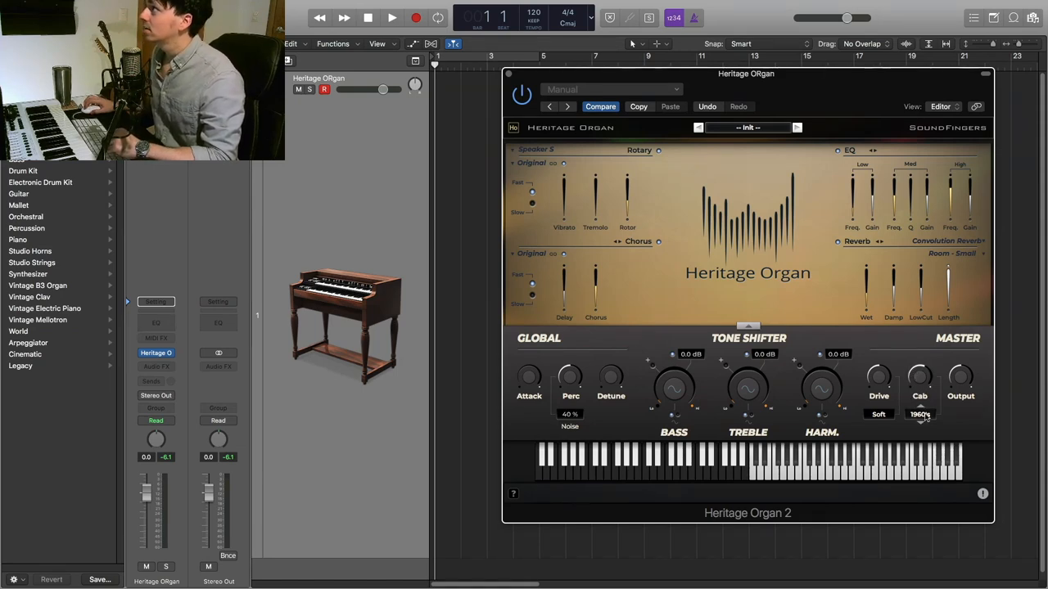
{"action": "left_click", "coordinate": [920, 414]}
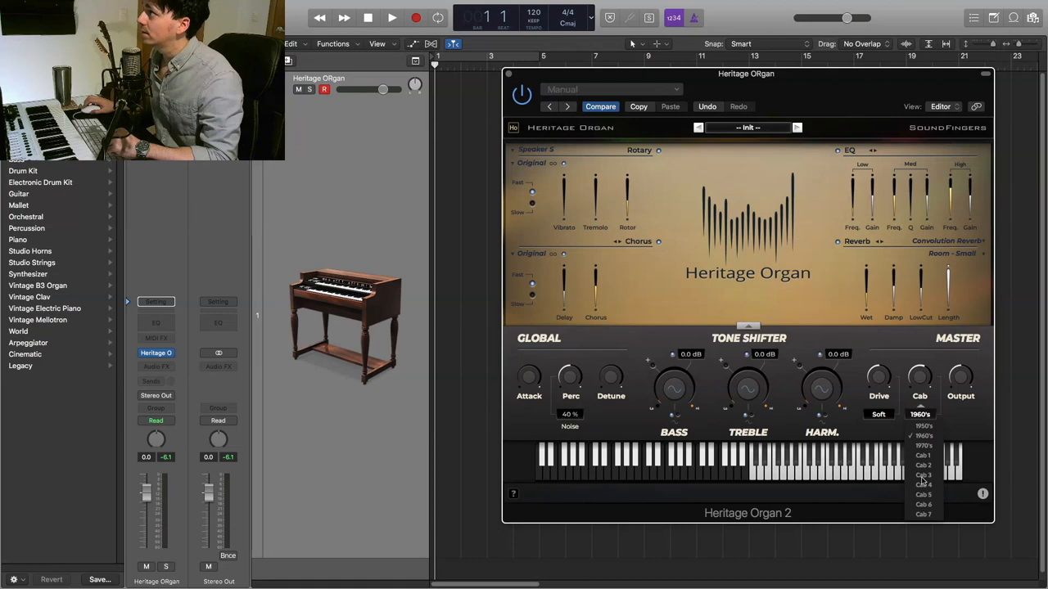
{"action": "left_click", "coordinate": [923, 435]}
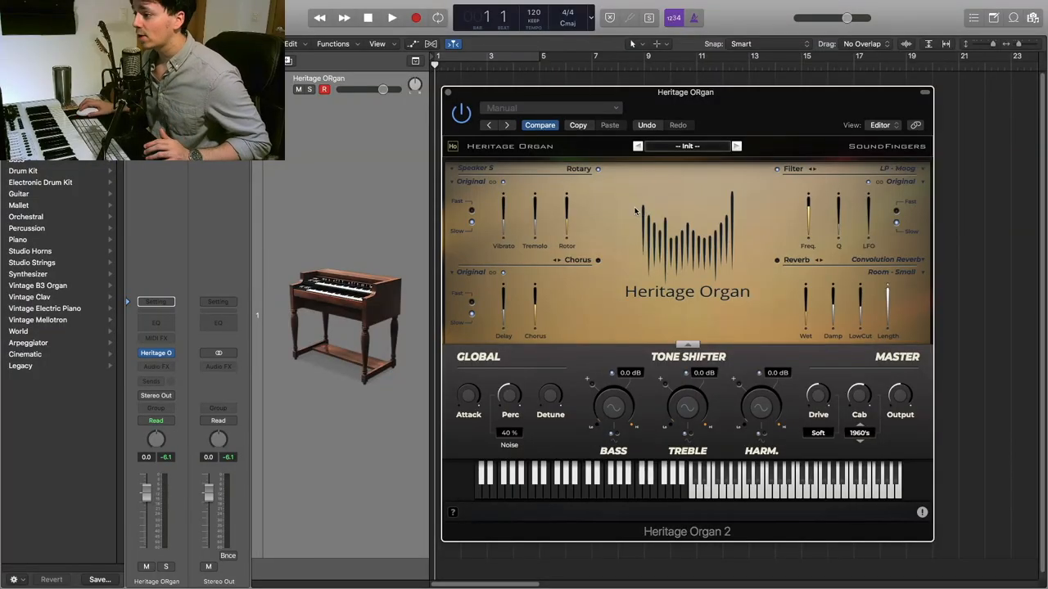
- Toggle the Rotary Fast/Slow switch and swap the Filter slot back to EQ
{"action": "left_click_drag", "start_coordinate": [566, 196], "coordinate": [566, 221]}
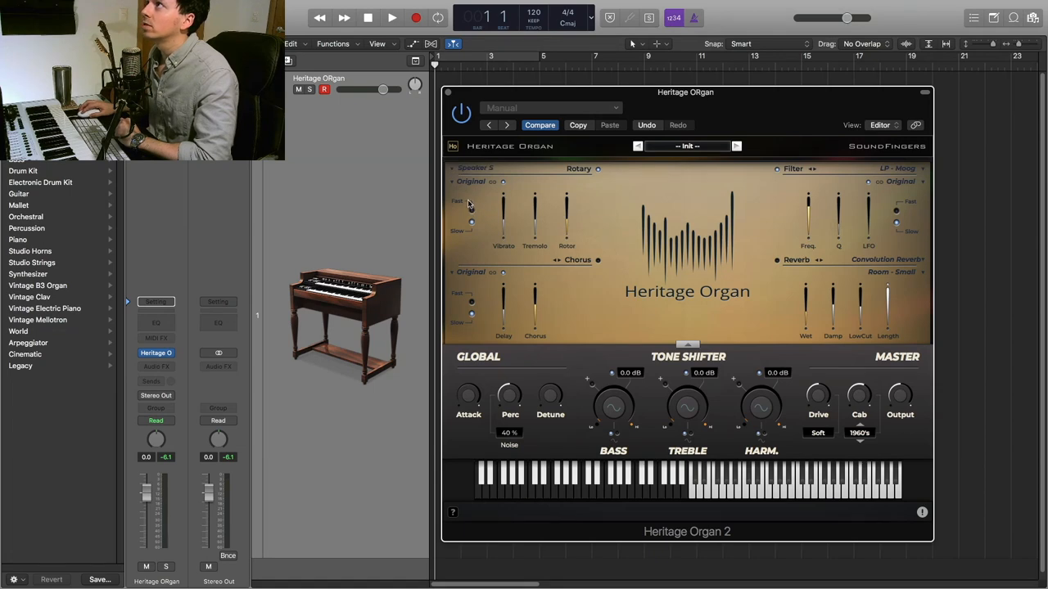
{"action": "left_click_drag", "start_coordinate": [504, 203], "coordinate": [503, 221]}
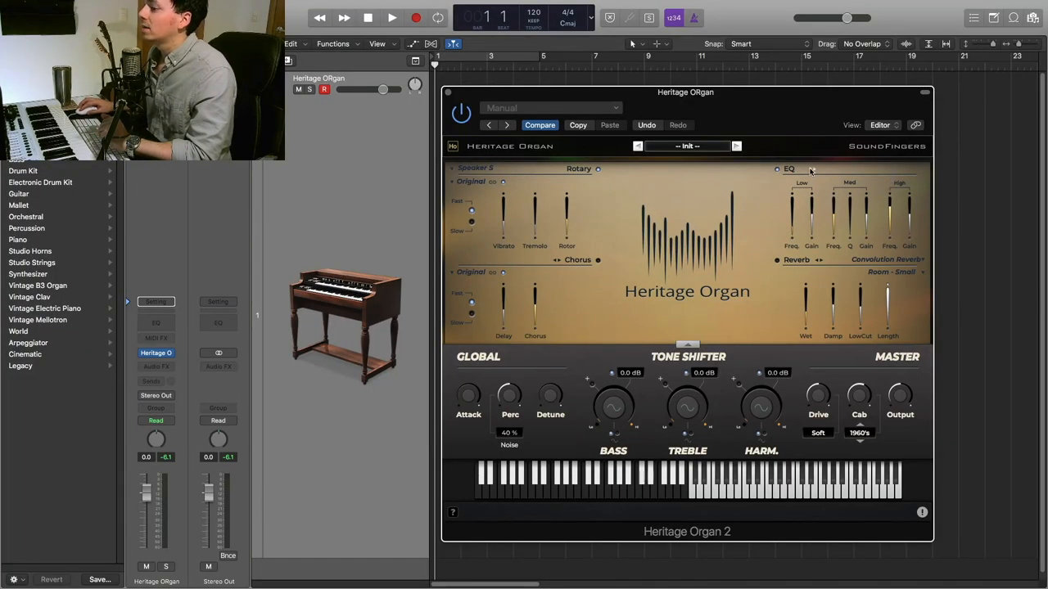
- Swap EQ for the LP-Moog filter and Chorus for Phaser, keeping Room - Small reverb
{"action": "left_click", "coordinate": [789, 169]}
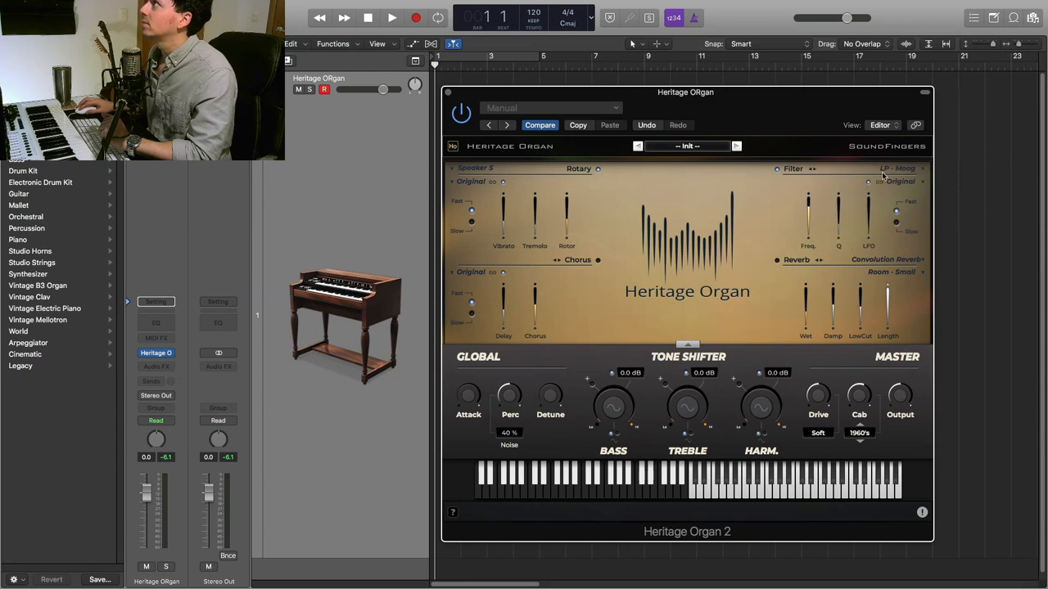
{"action": "left_click", "coordinate": [904, 169]}
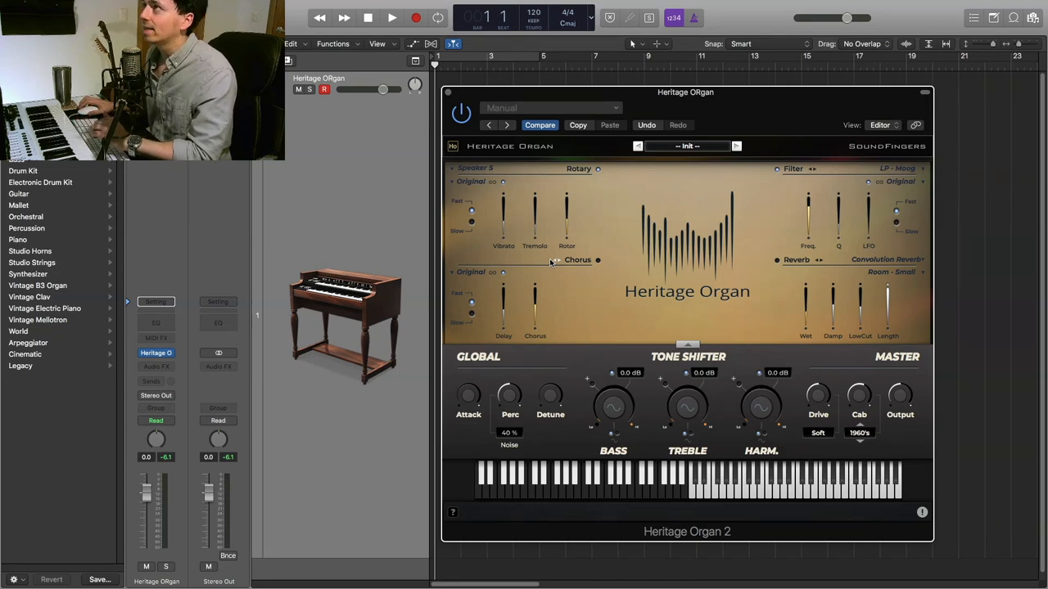
{"action": "left_click", "coordinate": [577, 260]}
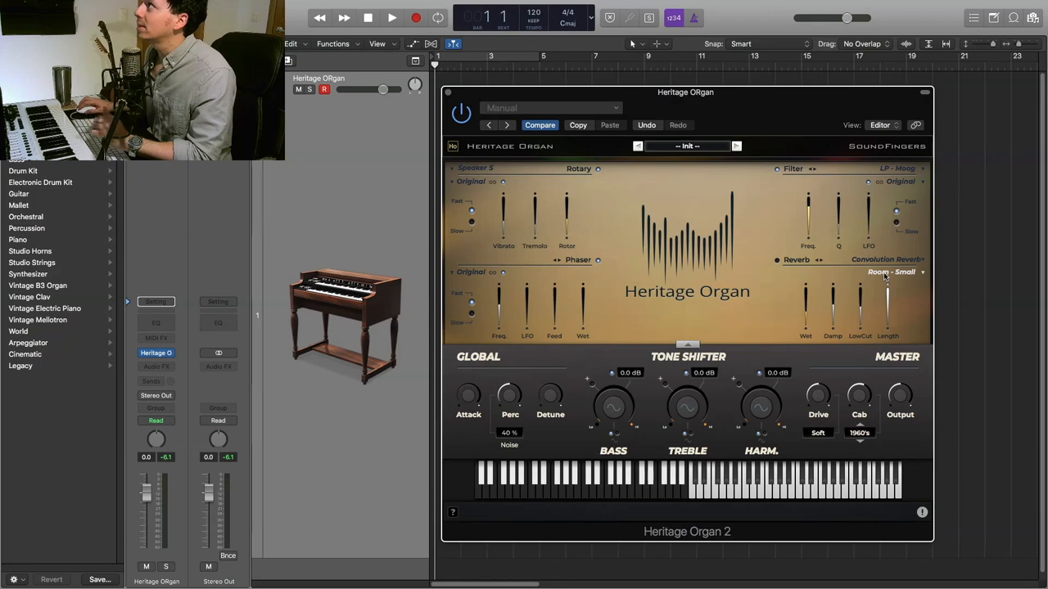
{"action": "left_click", "coordinate": [892, 272]}
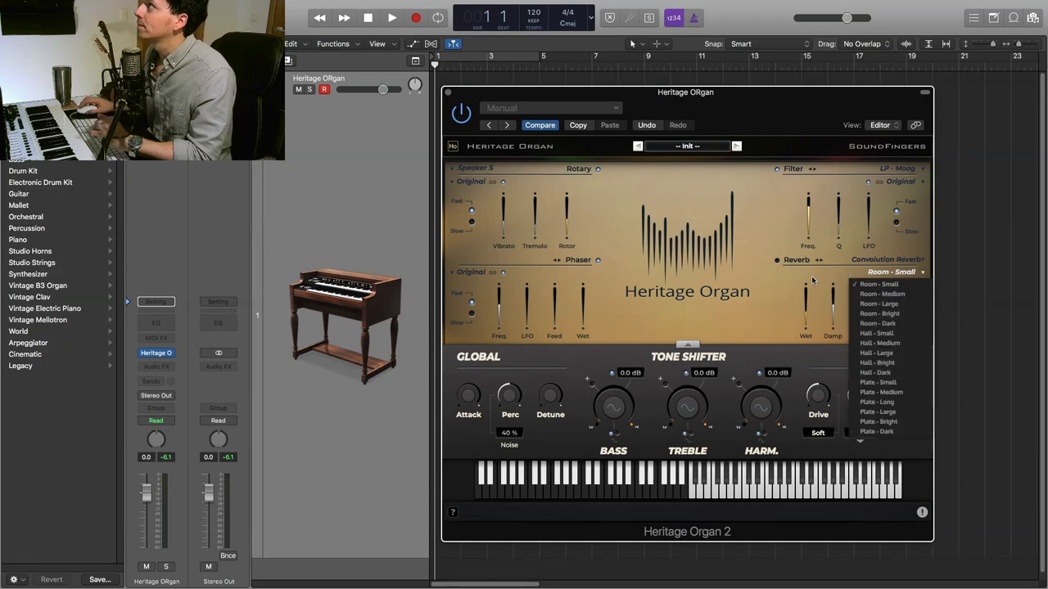
{"action": "left_click", "coordinate": [776, 259]}
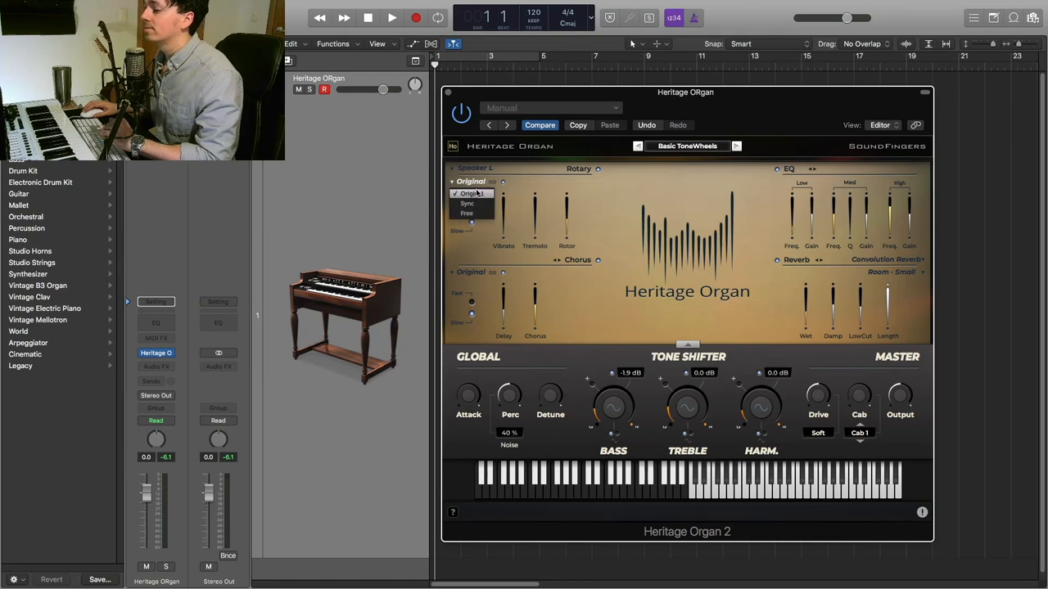
- Set the Rotary modulation mode to Sync, then to Free at 9.00 Hz
{"action": "left_click", "coordinate": [469, 193]}
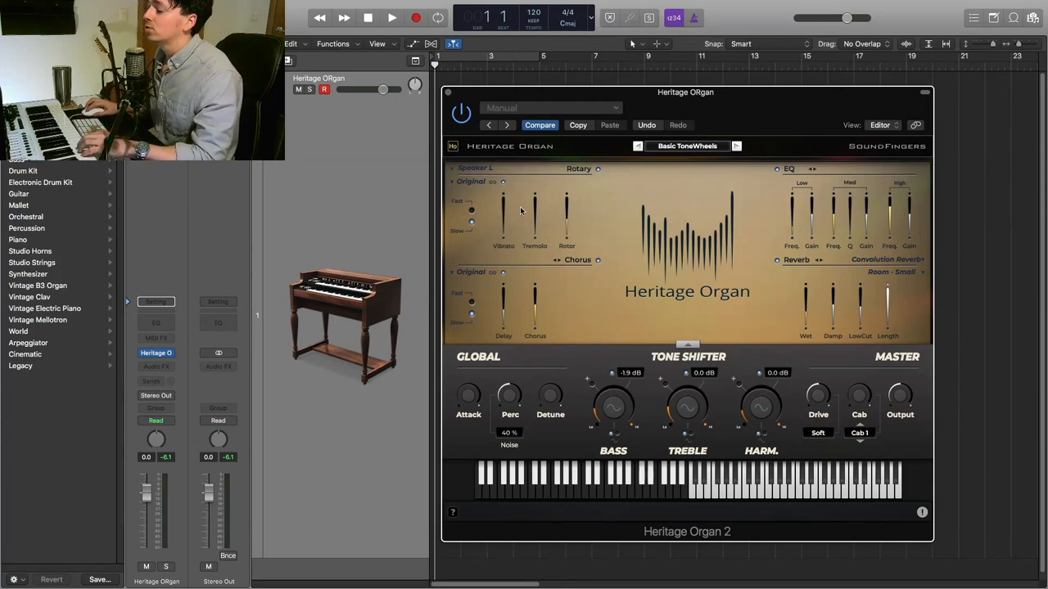
{"action": "left_click", "coordinate": [493, 181]}
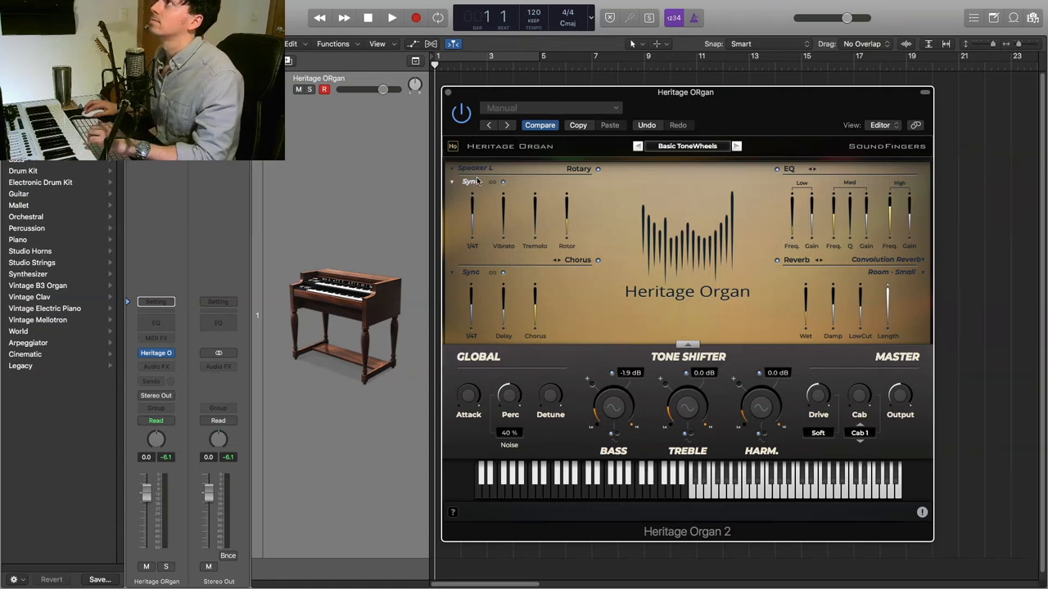
{"action": "left_click", "coordinate": [471, 181]}
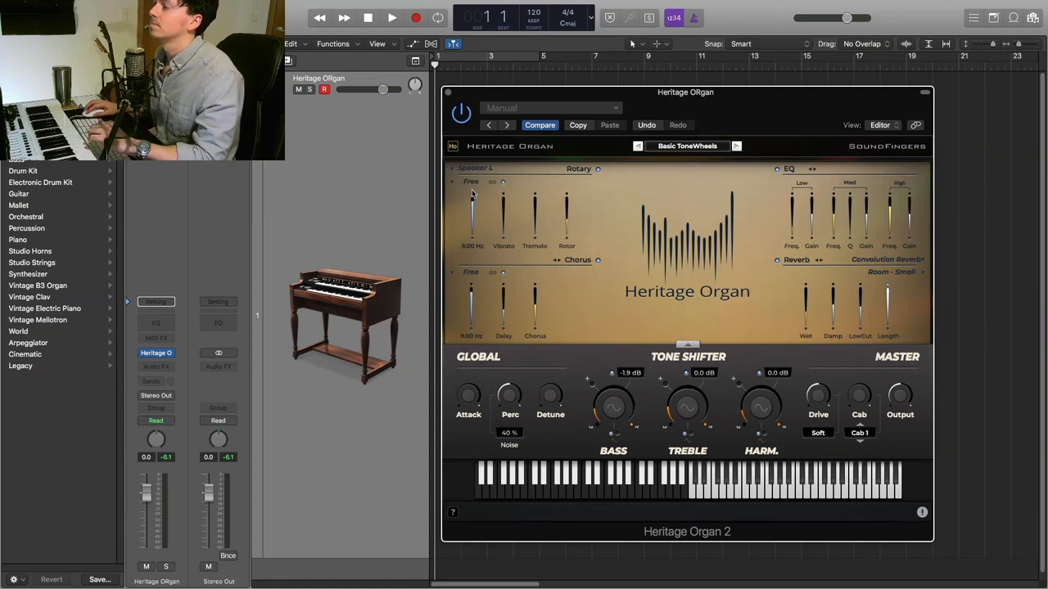